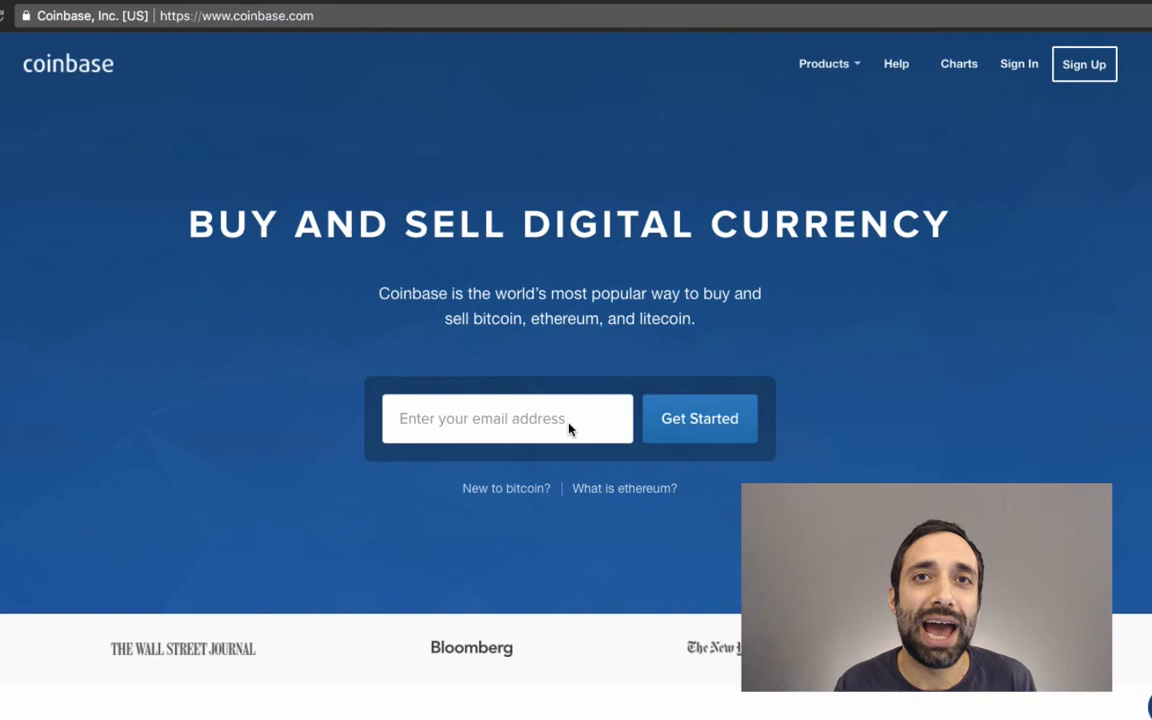
mouse_move(490, 262)
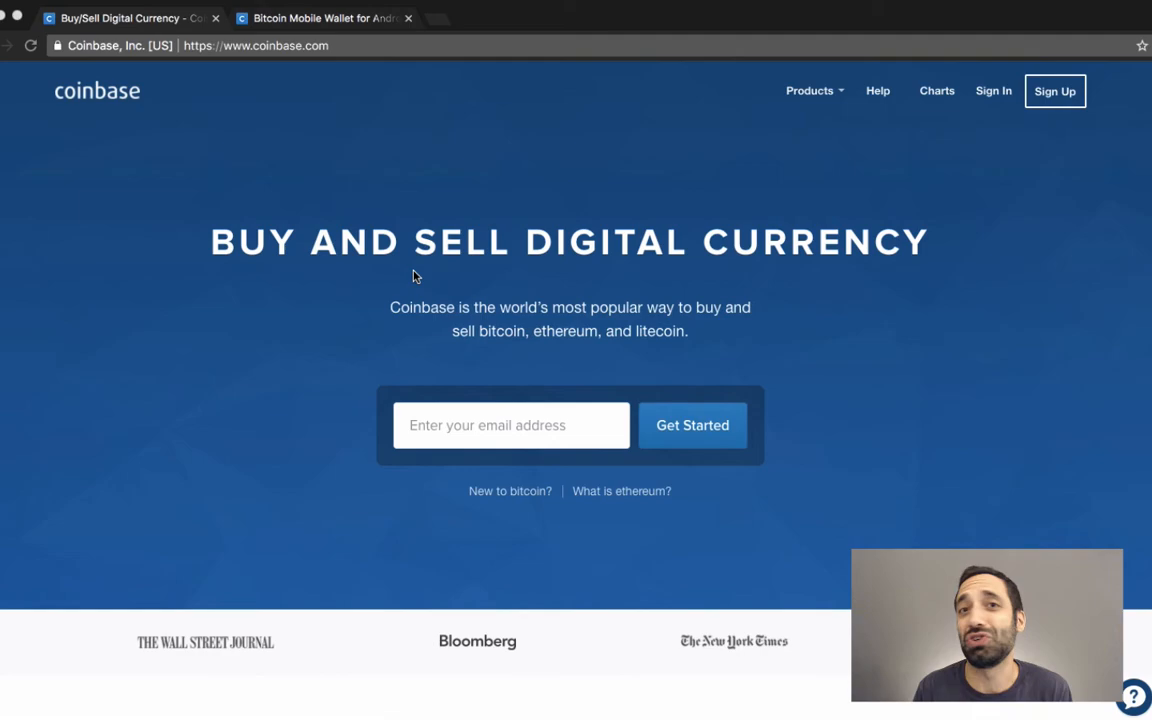
Scroll the Coinbase page and open the account sign-up form.
scroll(down, 3)
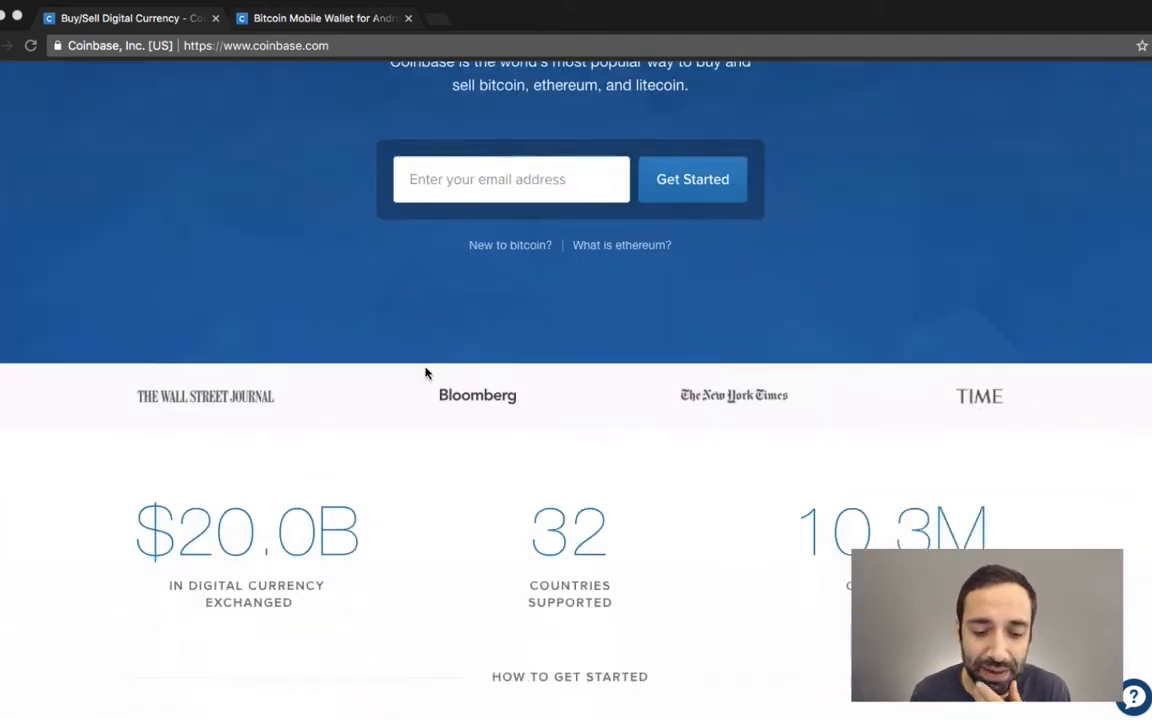
scroll(down, 3)
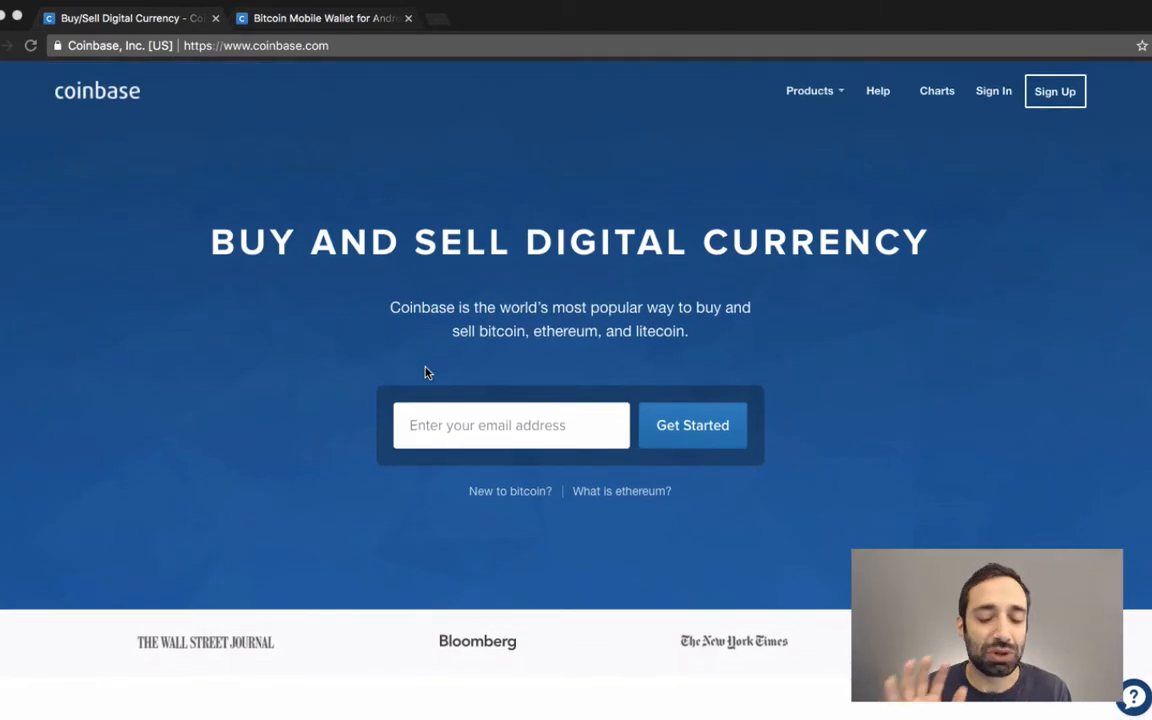
scroll(down, 3)
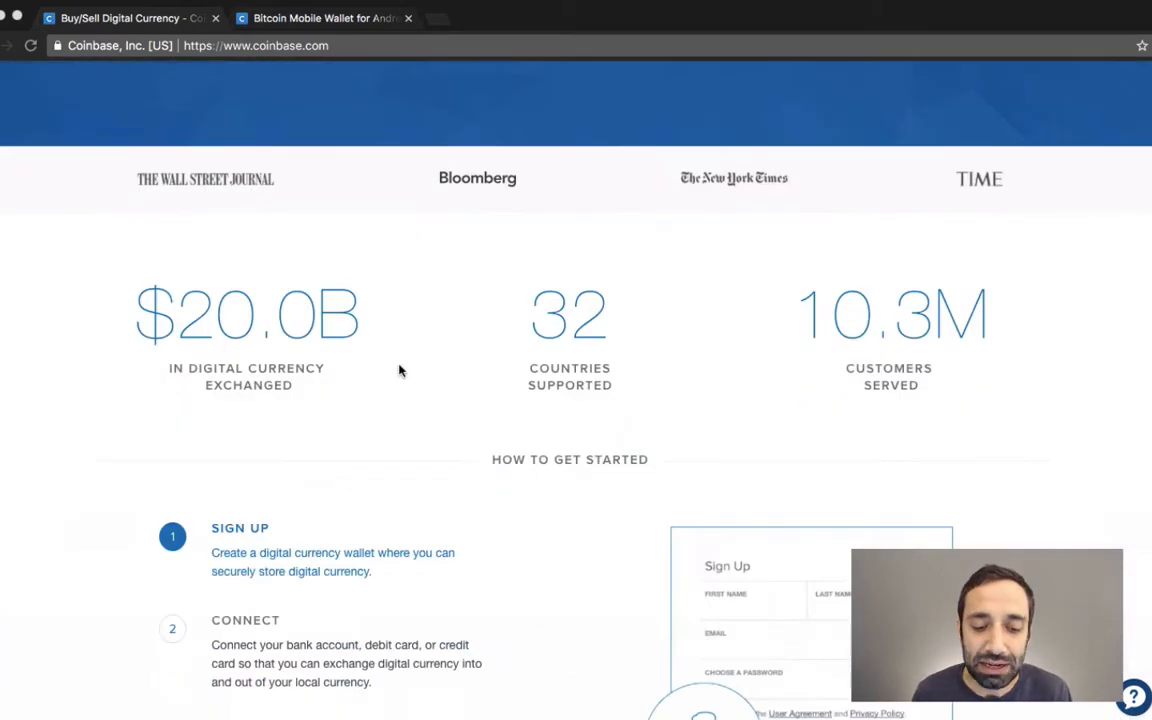
scroll(down, 3)
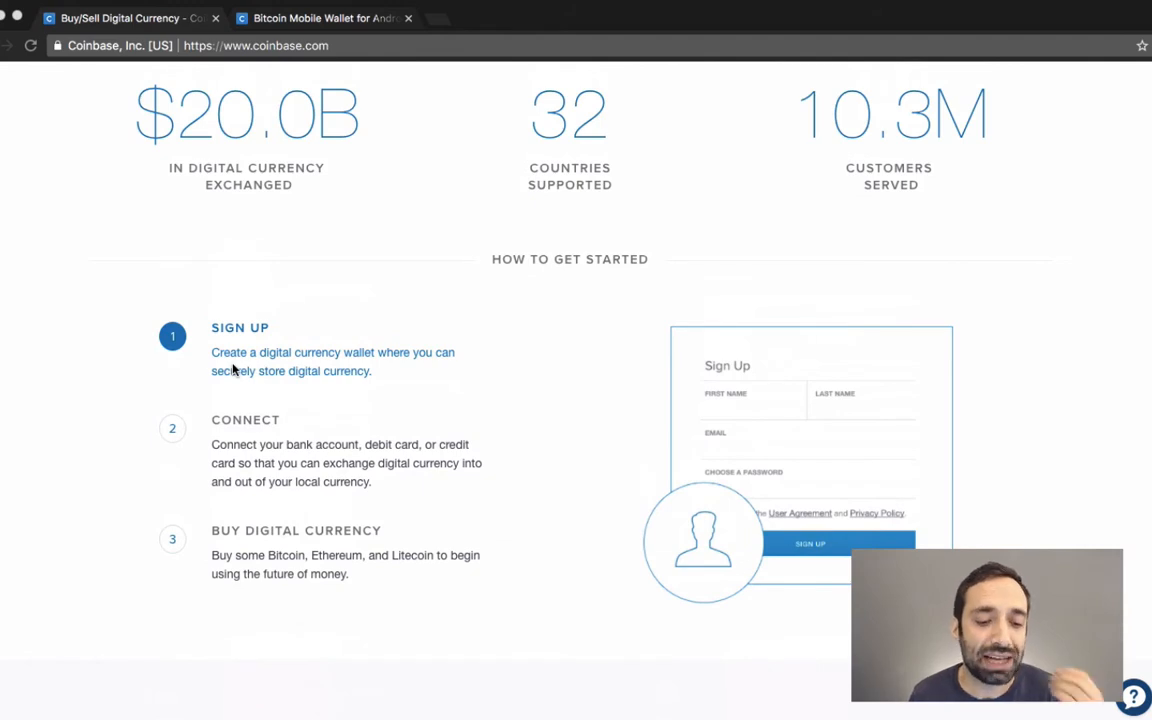
mouse_move(257, 479)
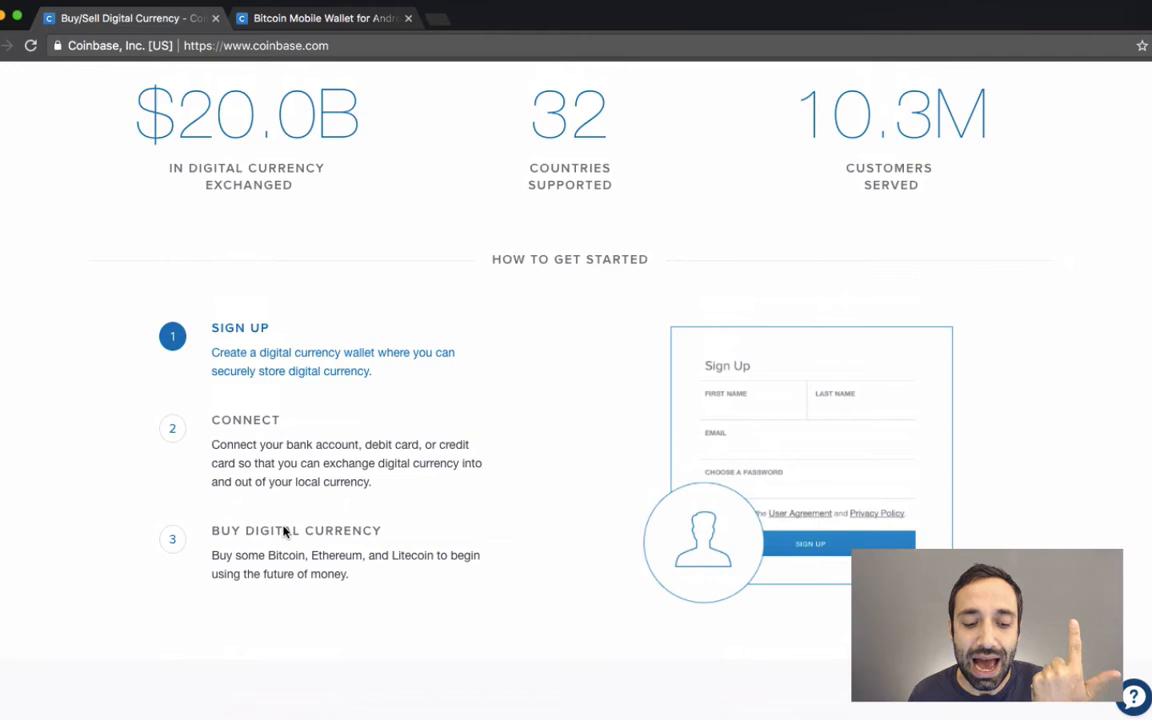
mouse_move(310, 543)
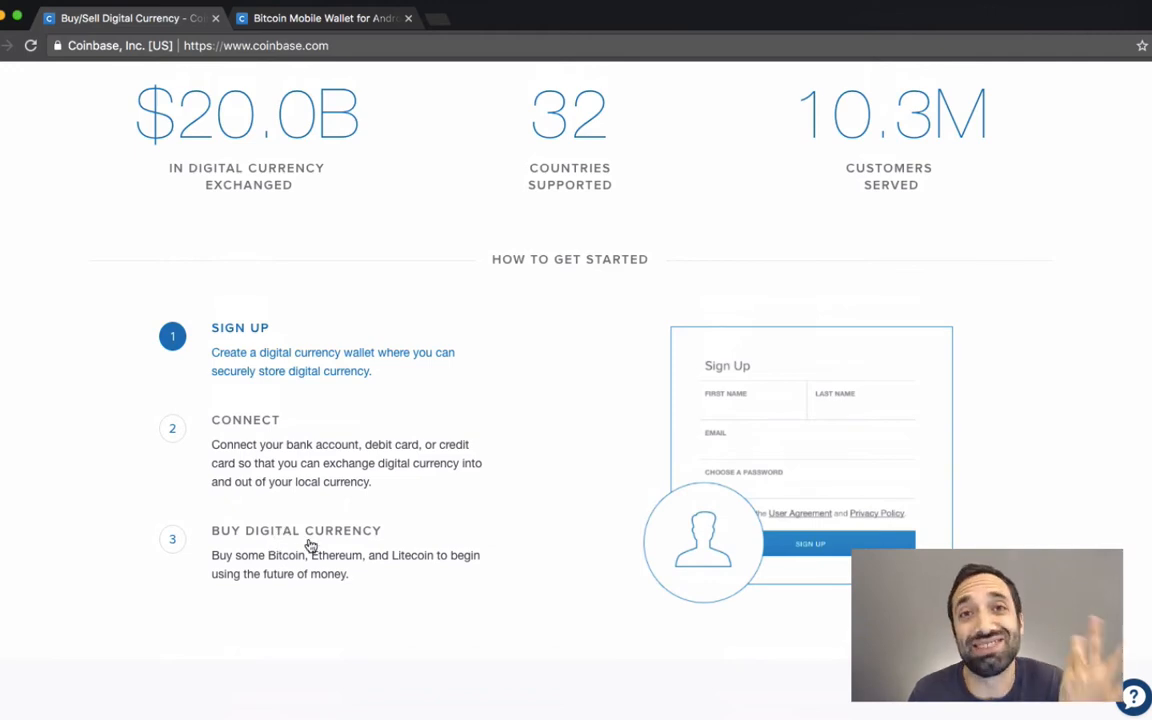
scroll(up, 3)
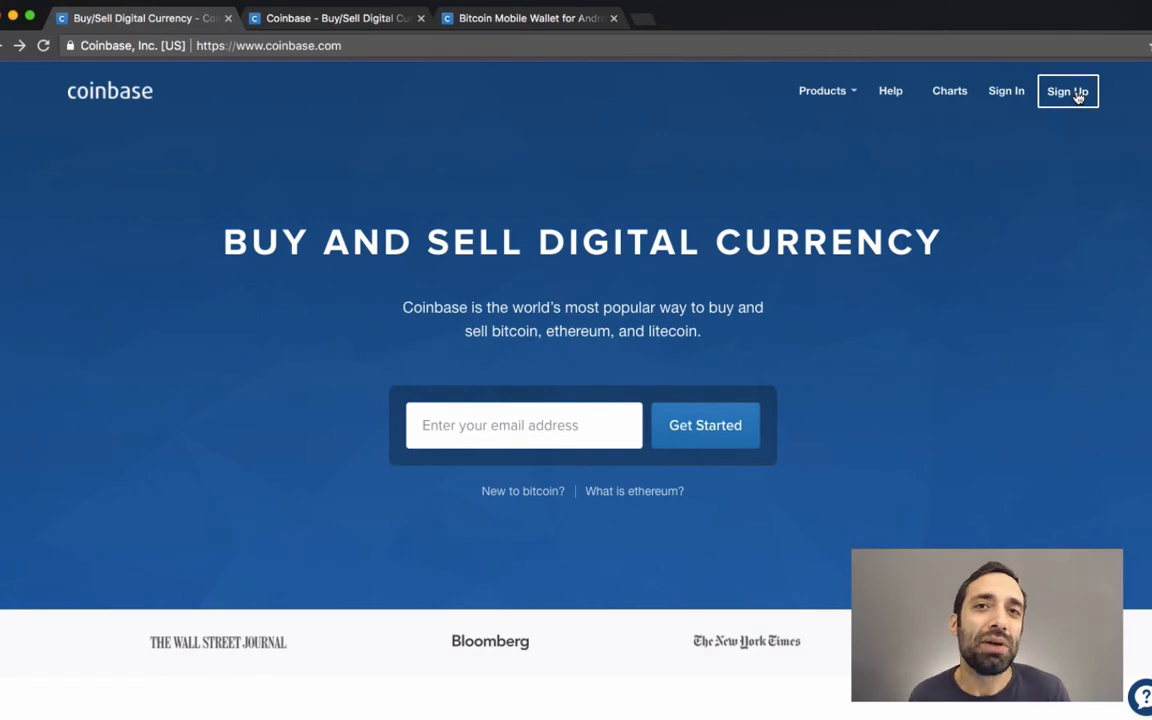
click(1066, 91)
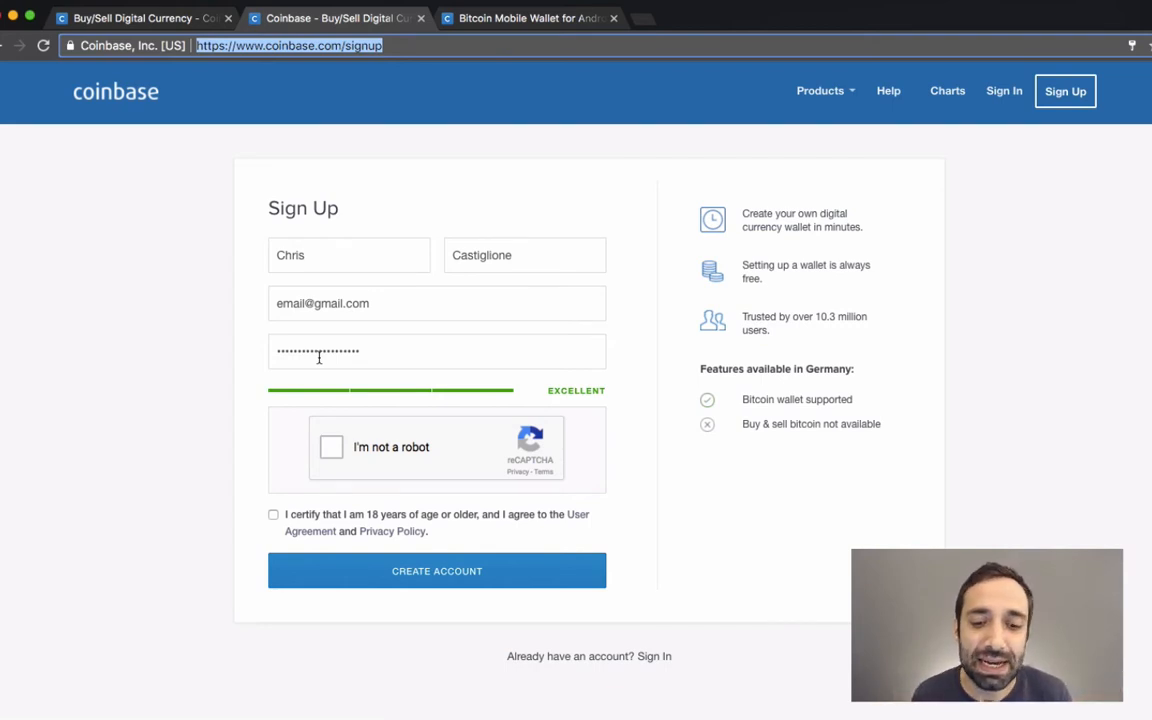
Fill in the details with a password-manager password and tick I'm not a robot.
click(639, 16)
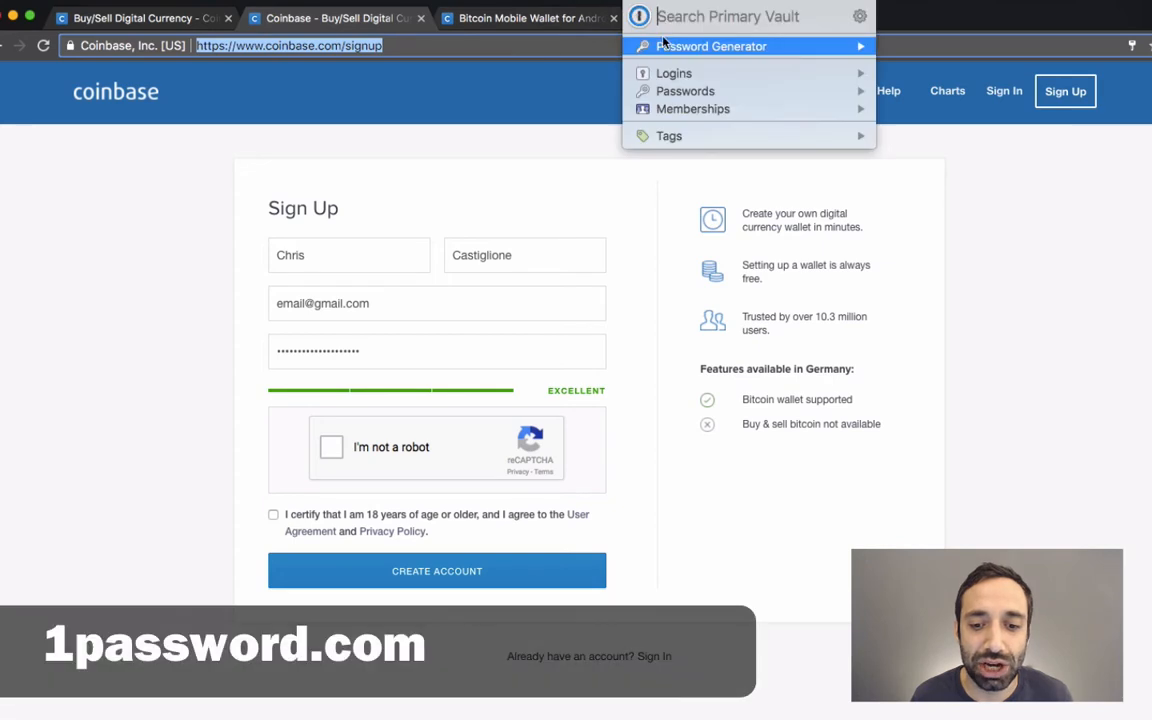
click(711, 46)
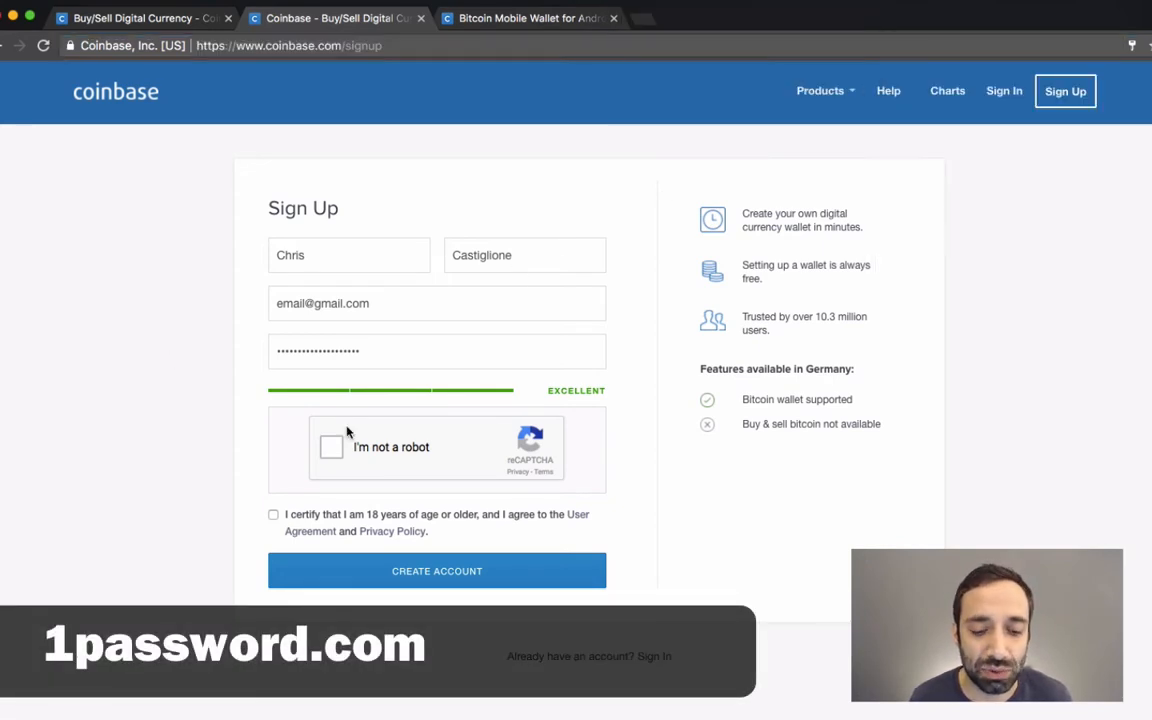
click(331, 447)
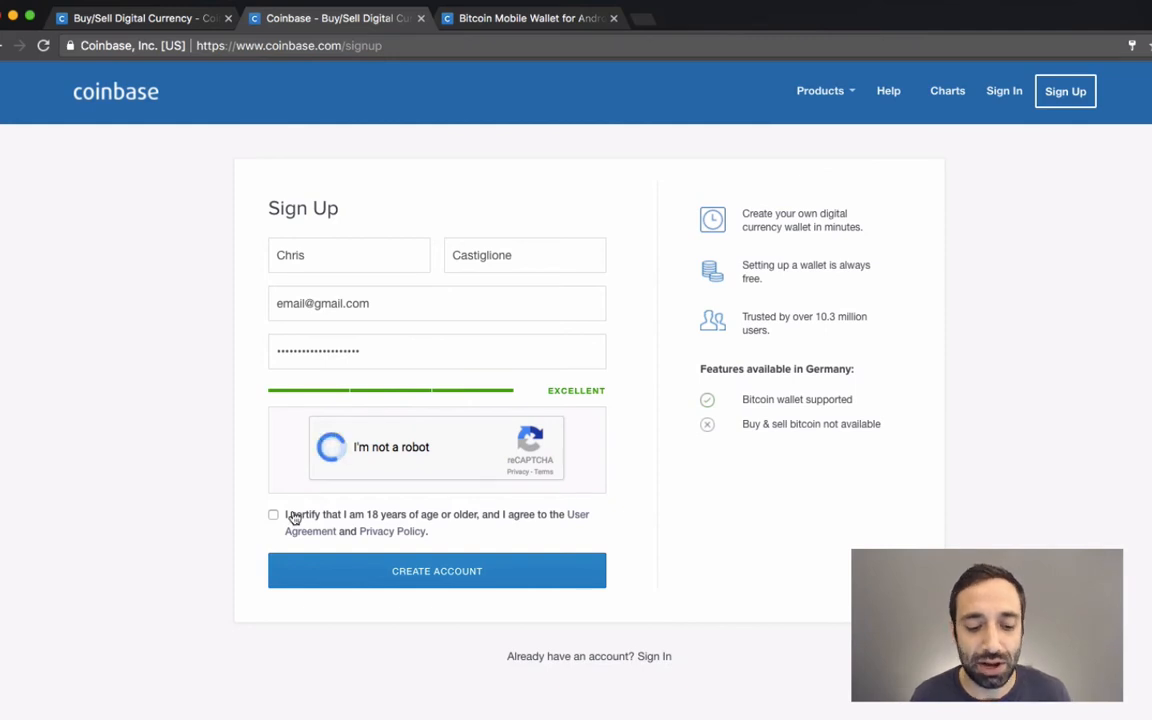
Select the road pictures in the reCAPTCHA challenge and submit twice until verified.
click(331, 447)
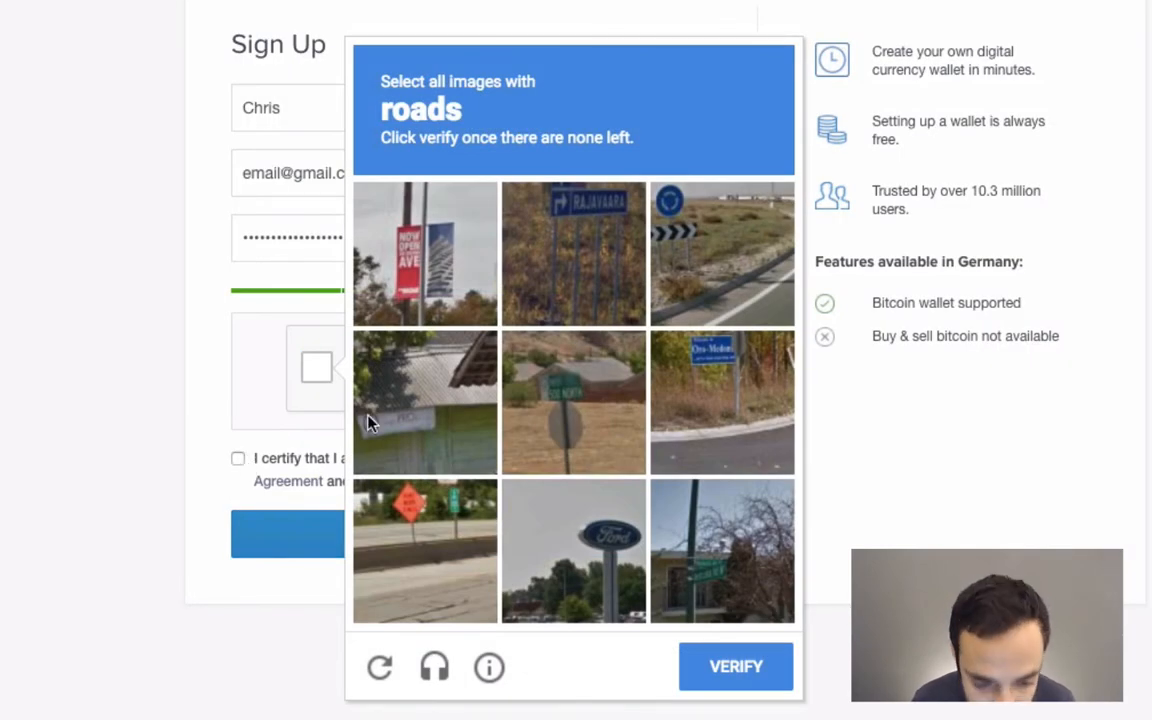
click(722, 402)
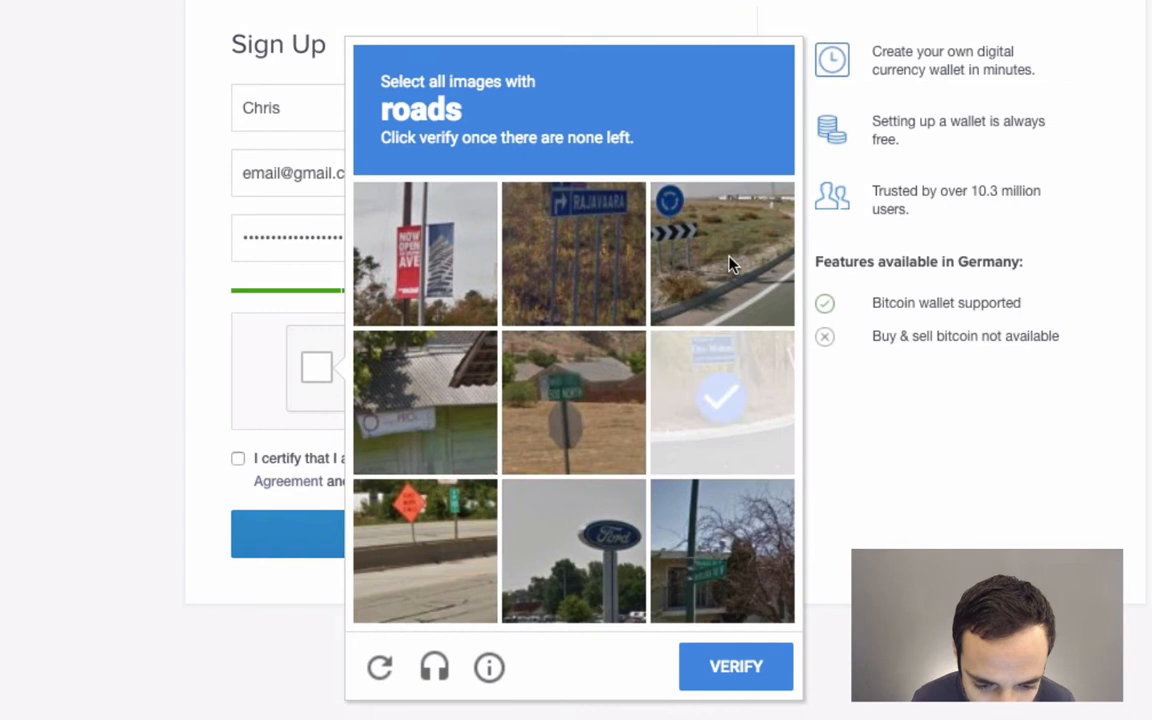
click(722, 253)
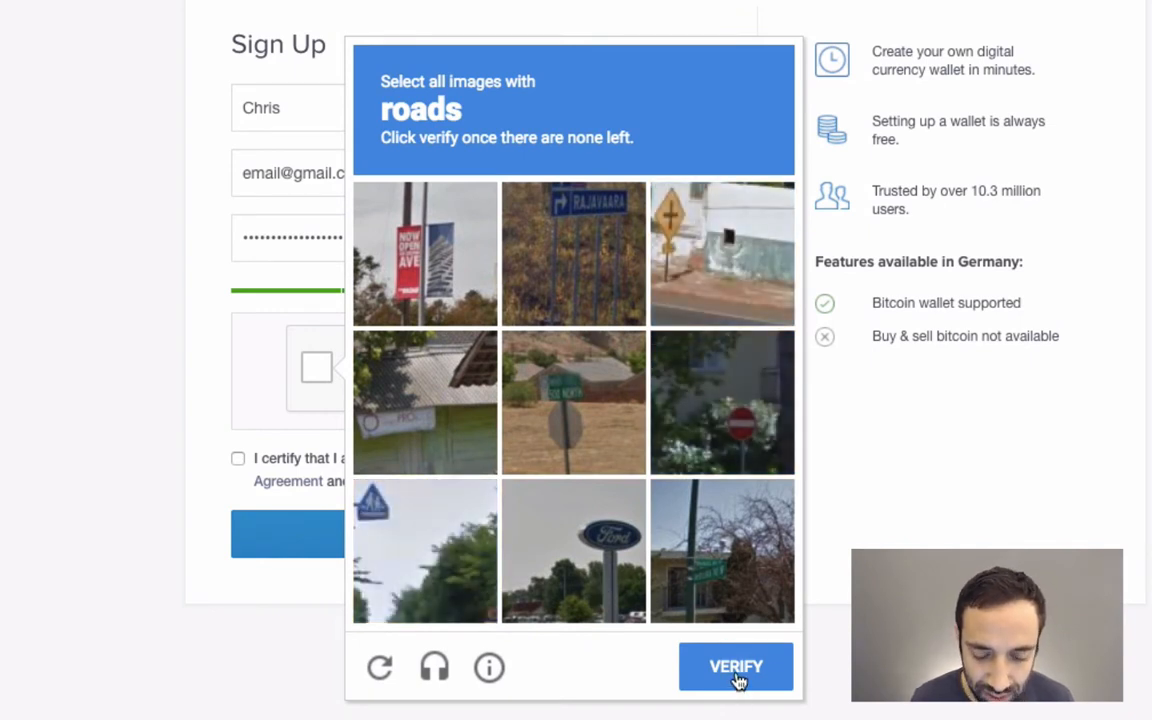
click(736, 666)
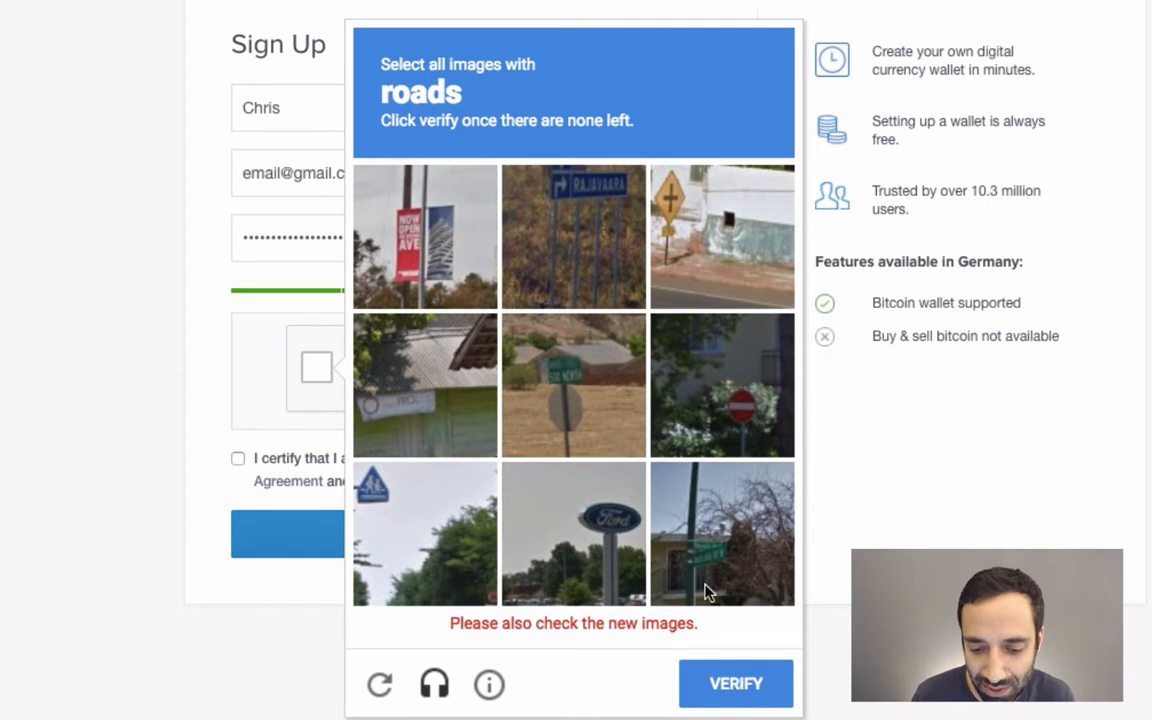
mouse_move(690, 473)
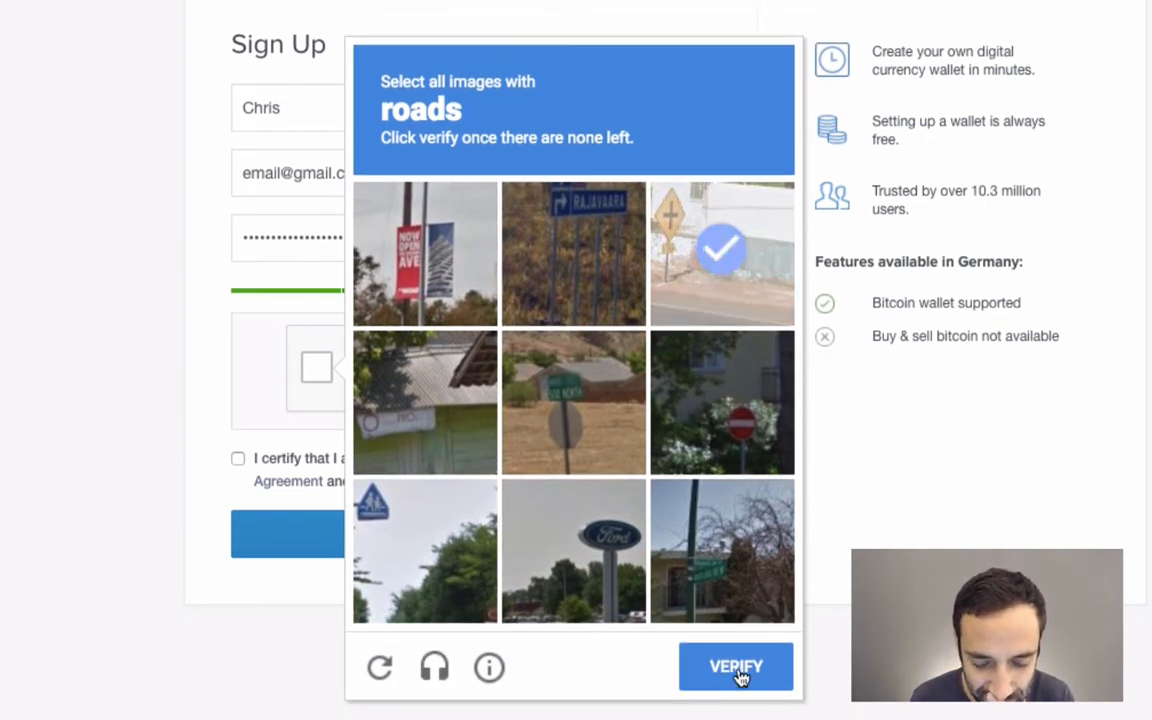
click(736, 667)
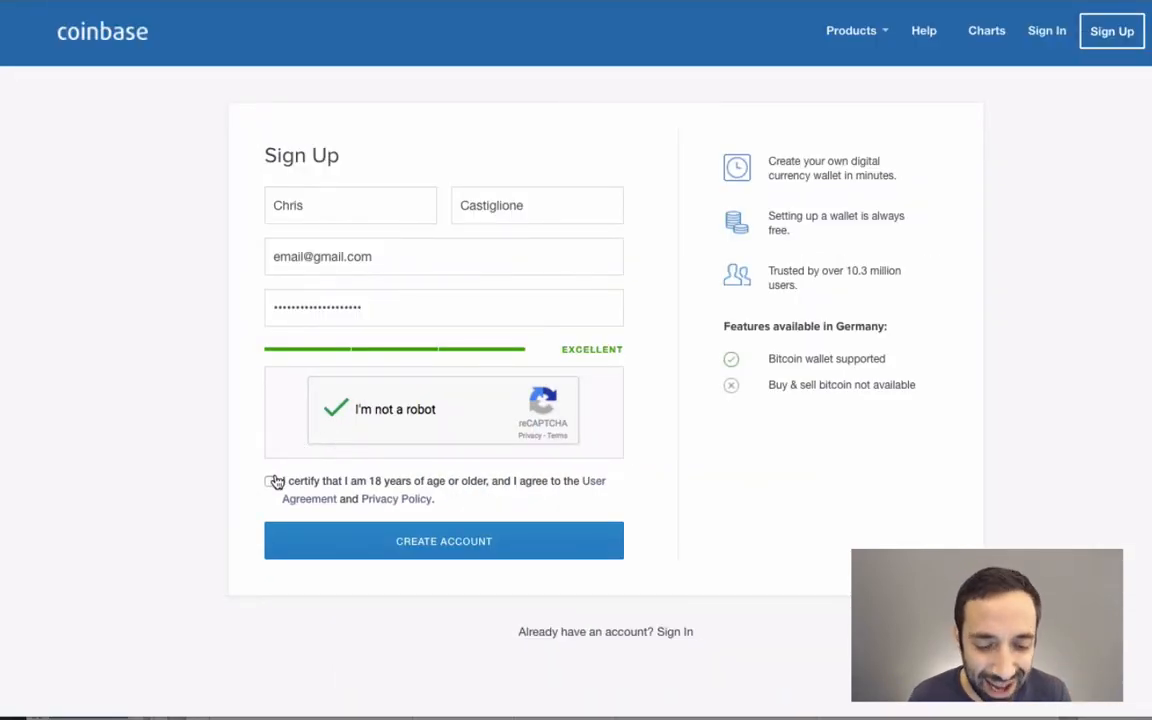
click(270, 481)
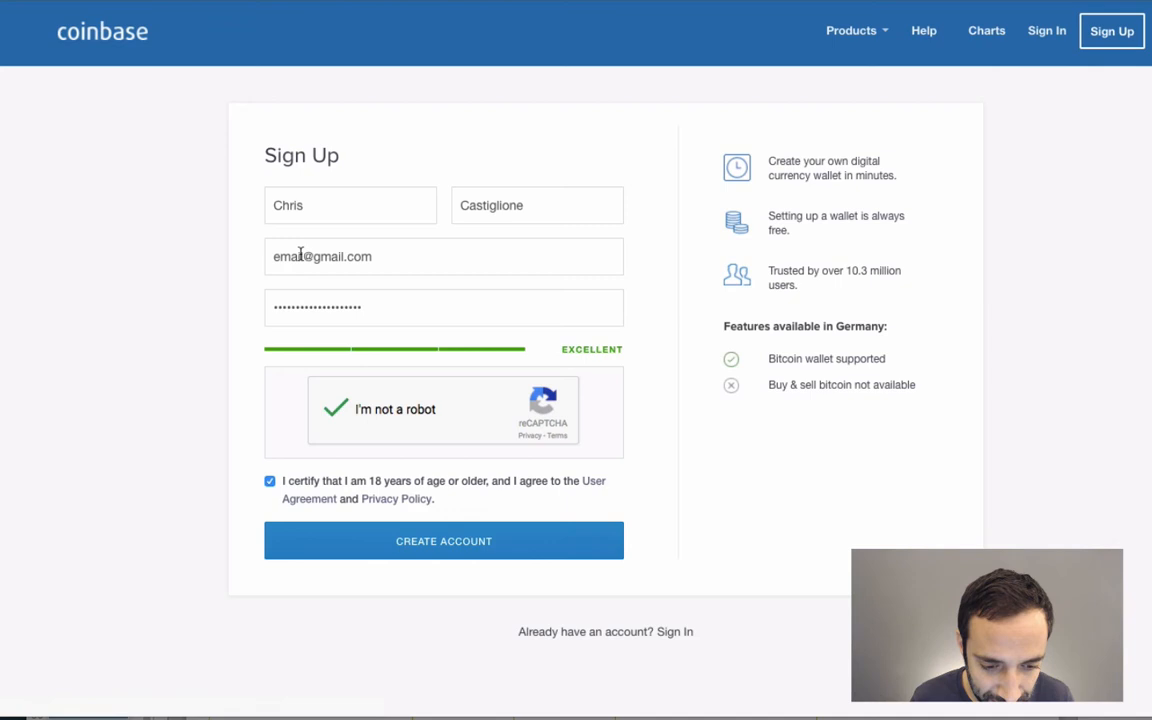
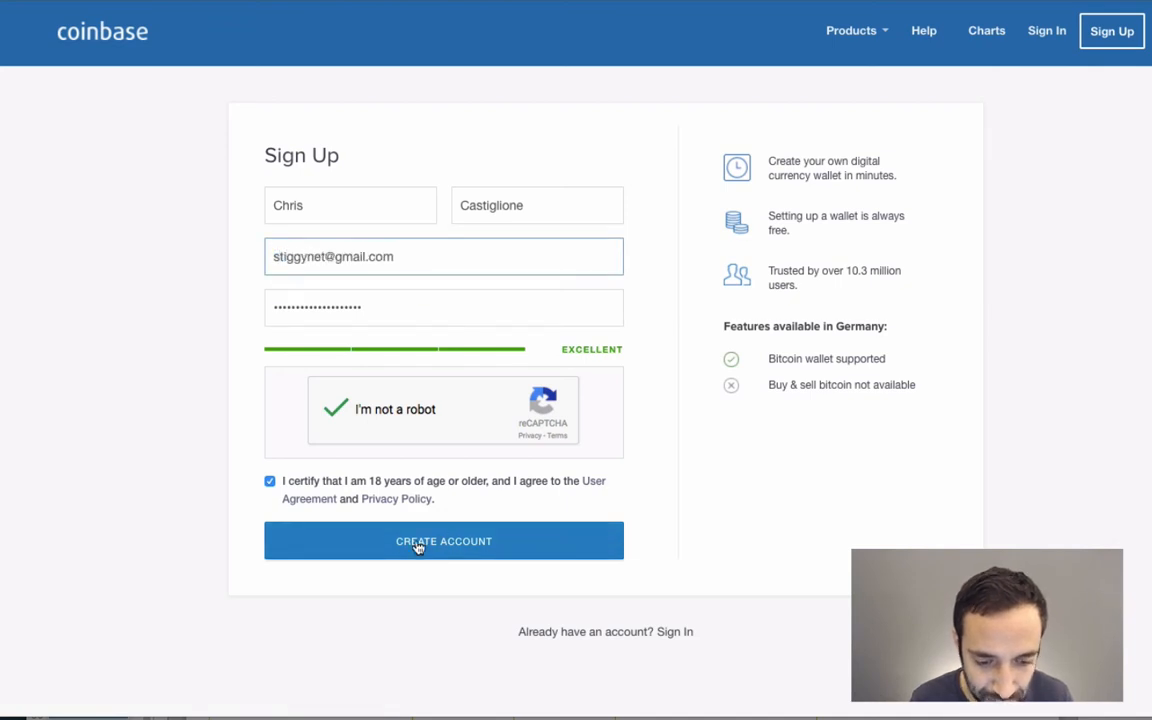
click(443, 541)
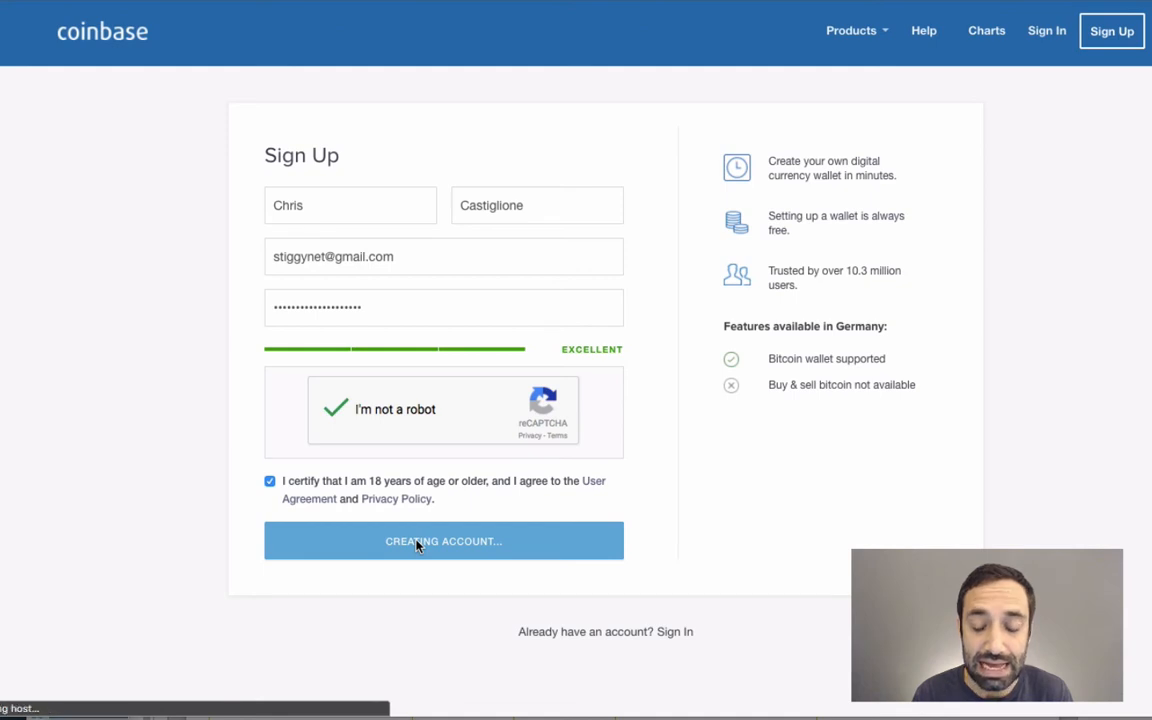
click(443, 541)
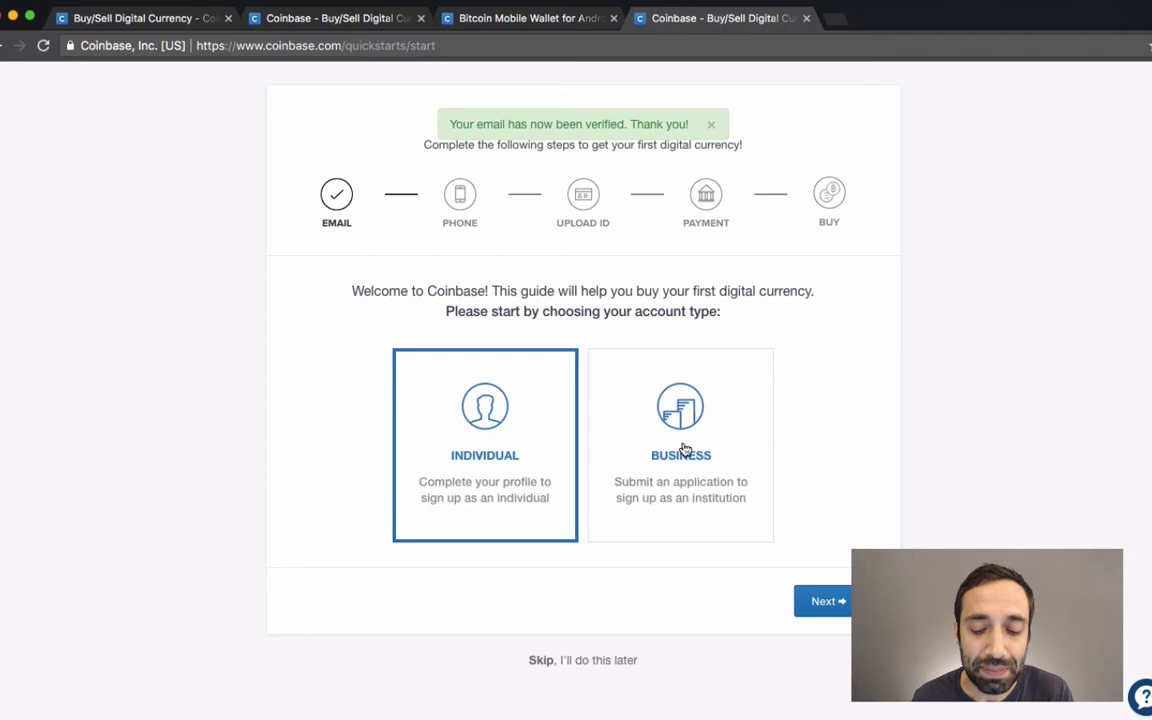
mouse_move(680, 449)
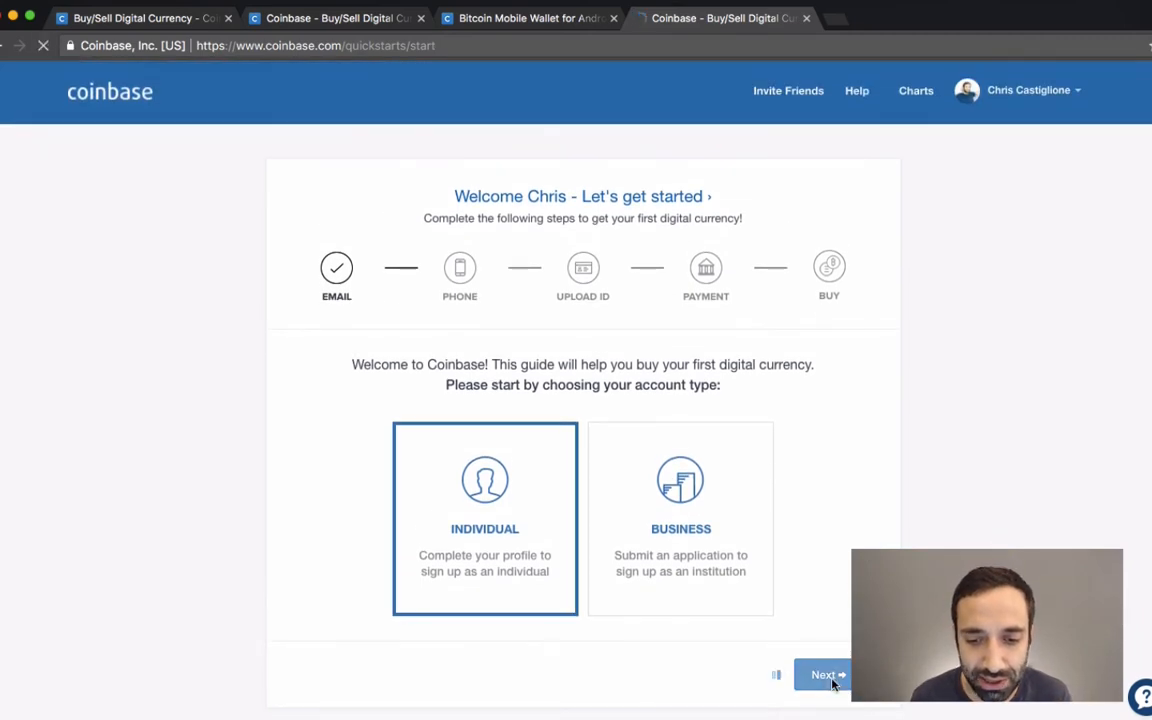
Keep Individual as the account type and continue to phone linking.
click(824, 674)
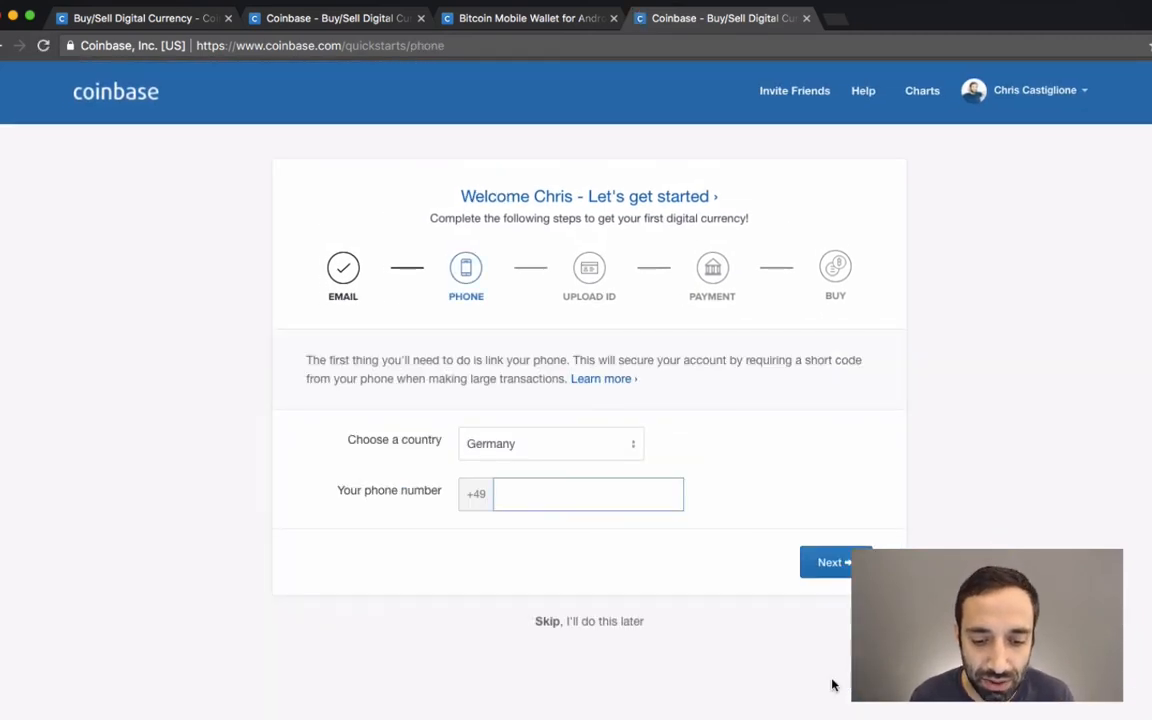
Set the phone country to United States and begin entering the phone number.
click(550, 443)
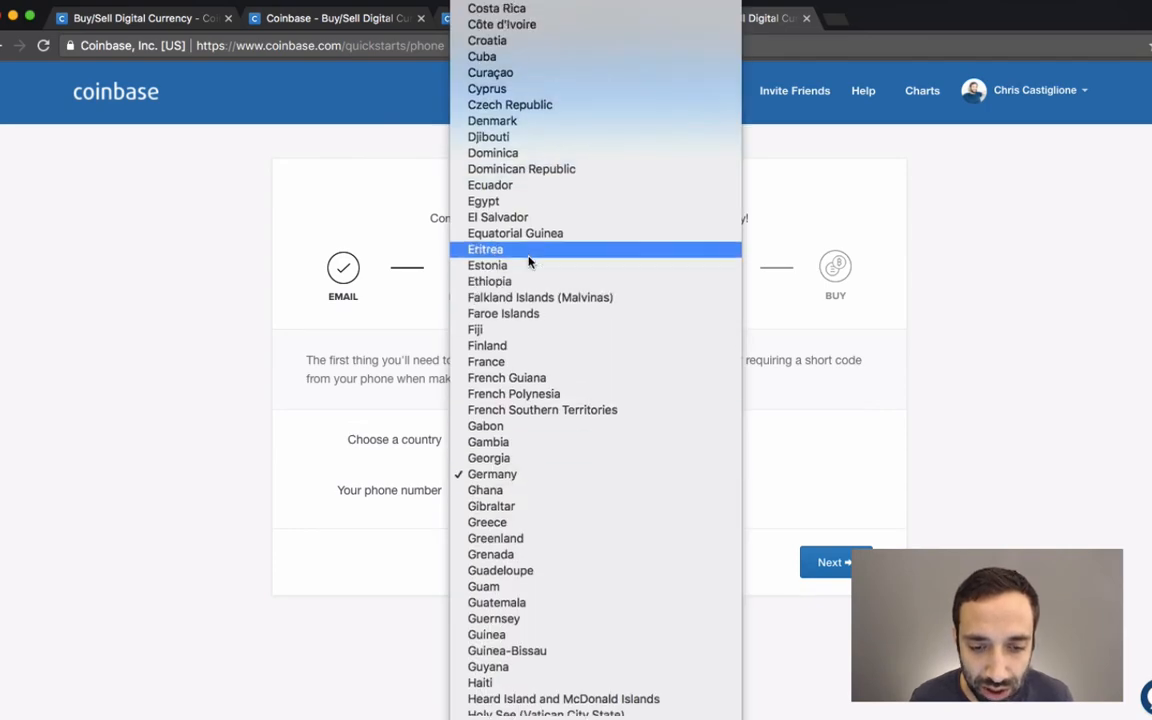
scroll(down, 3)
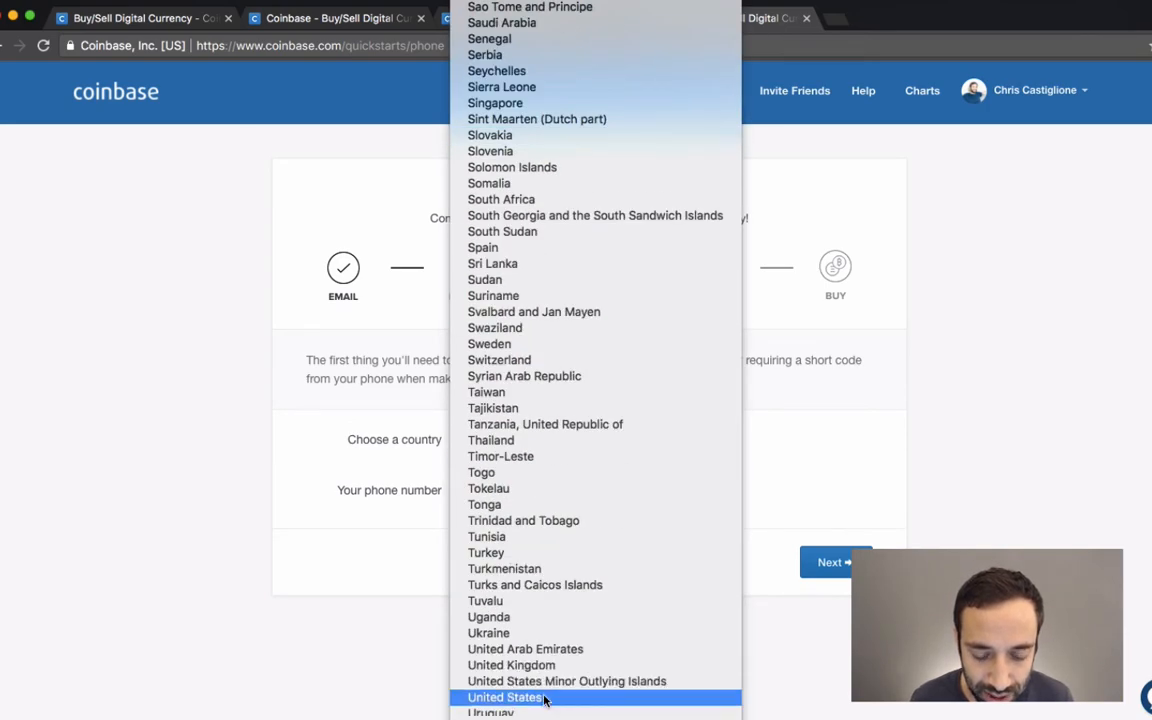
click(505, 697)
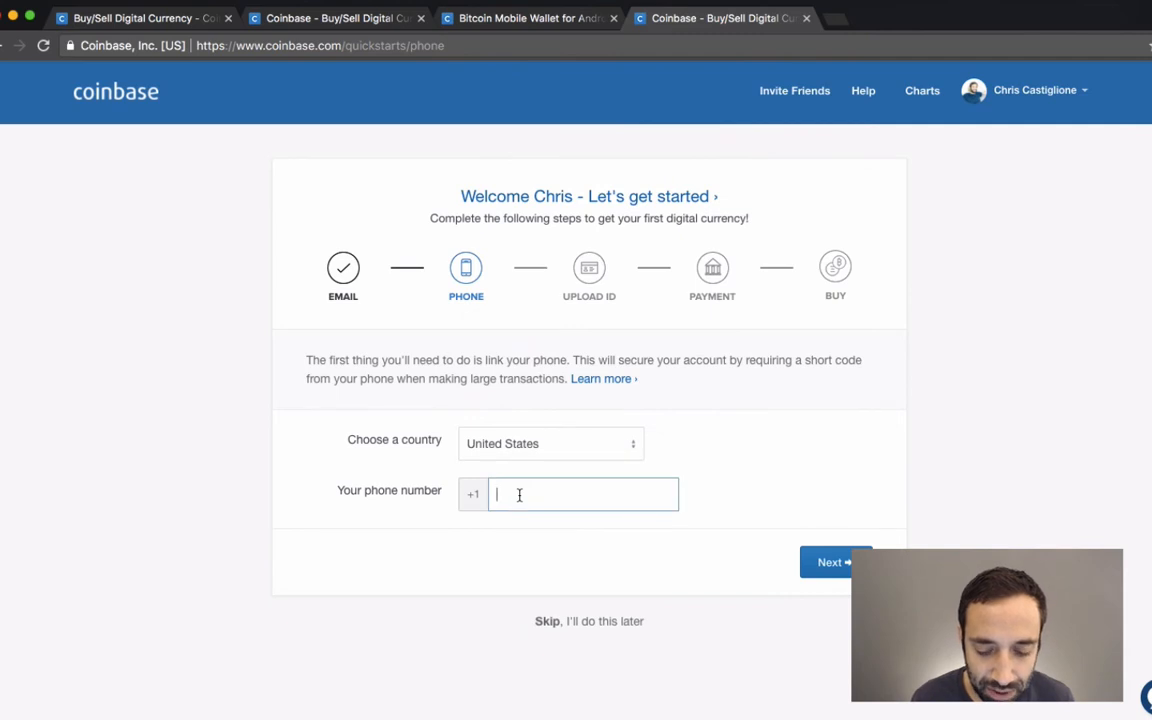
click(835, 561)
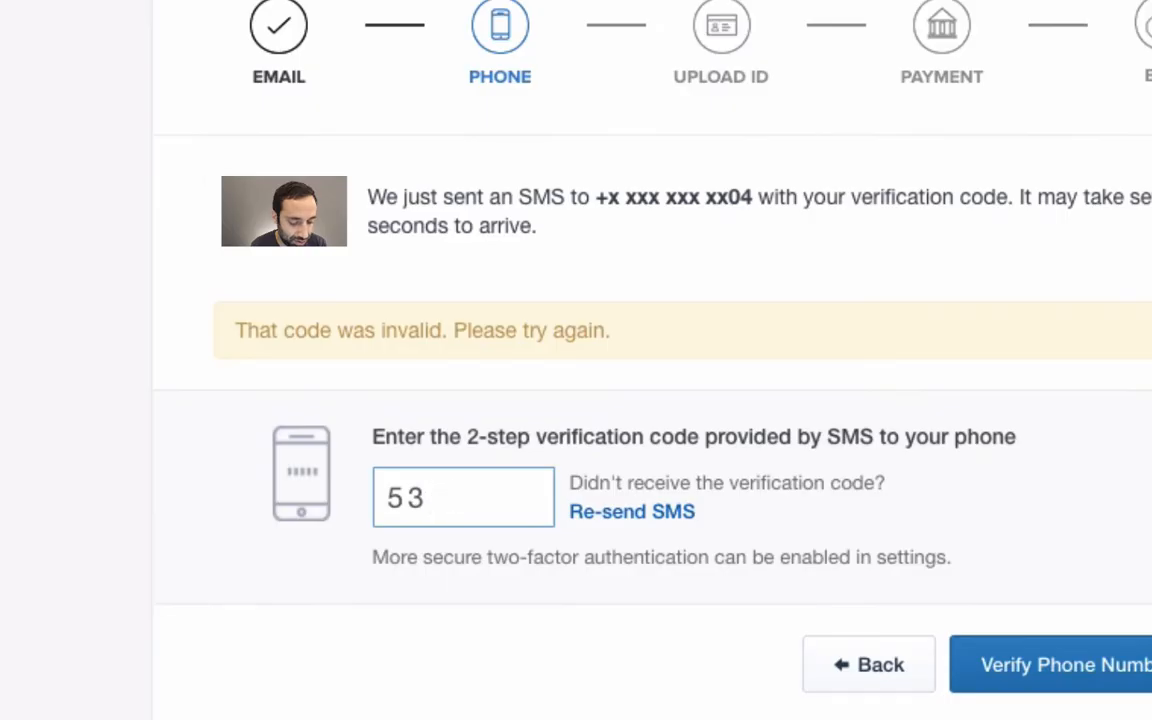
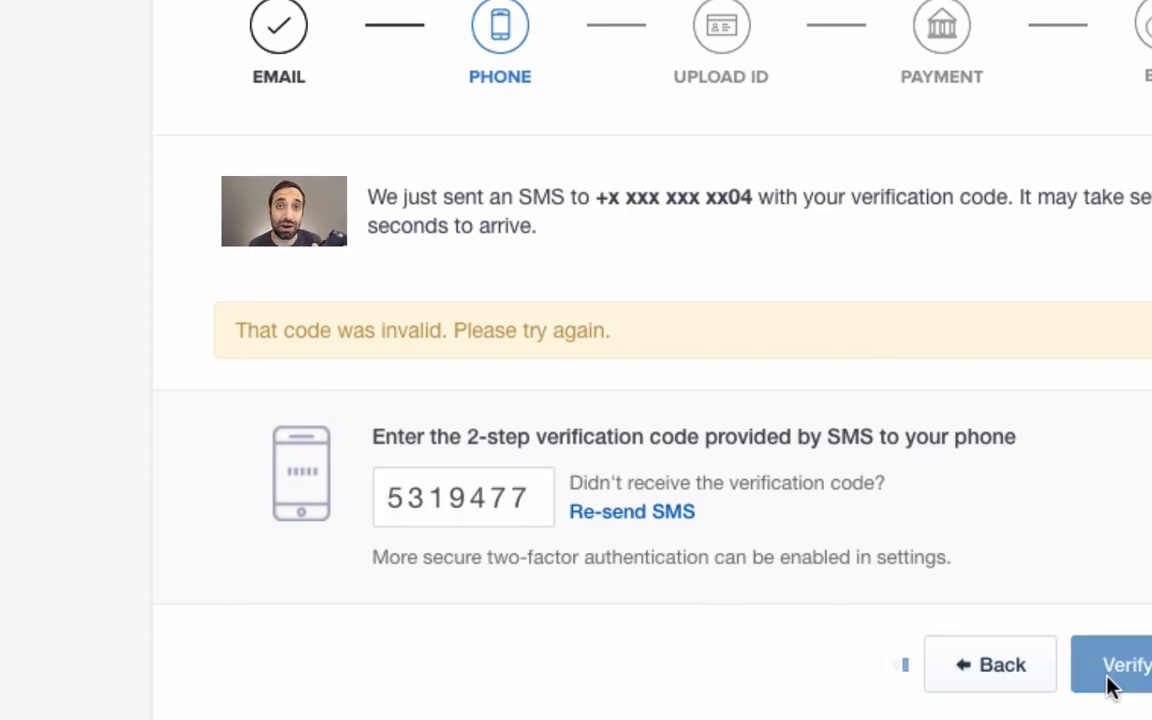
click(1113, 664)
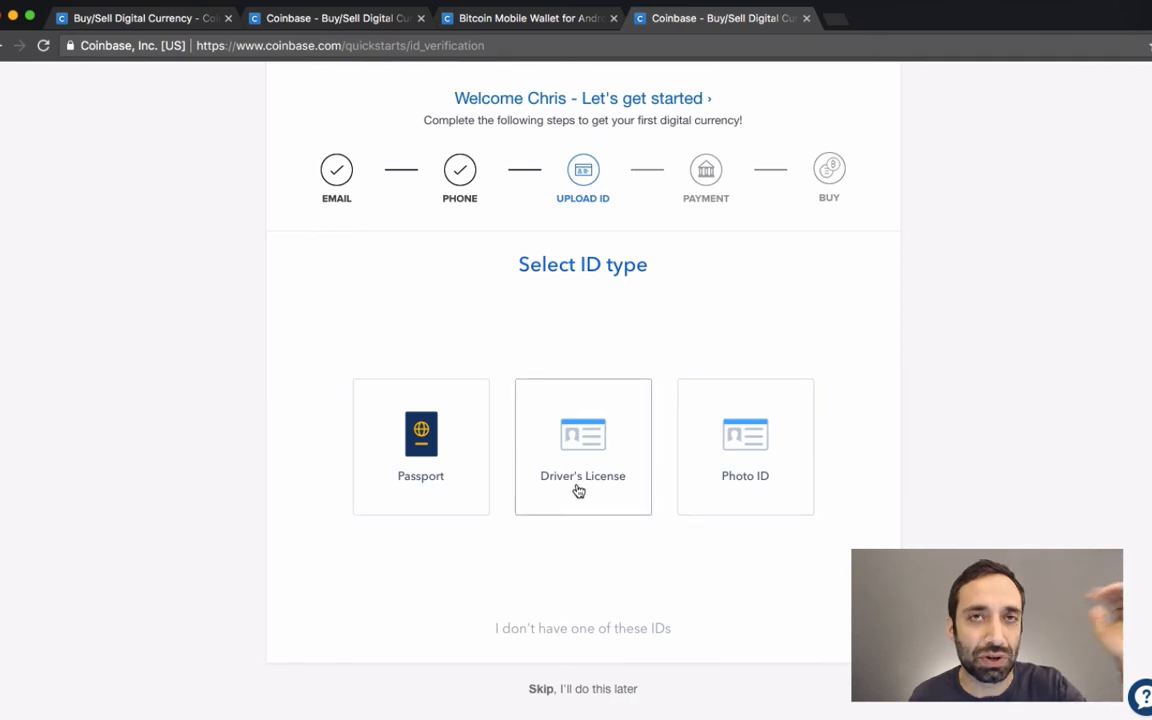
mouse_move(583, 628)
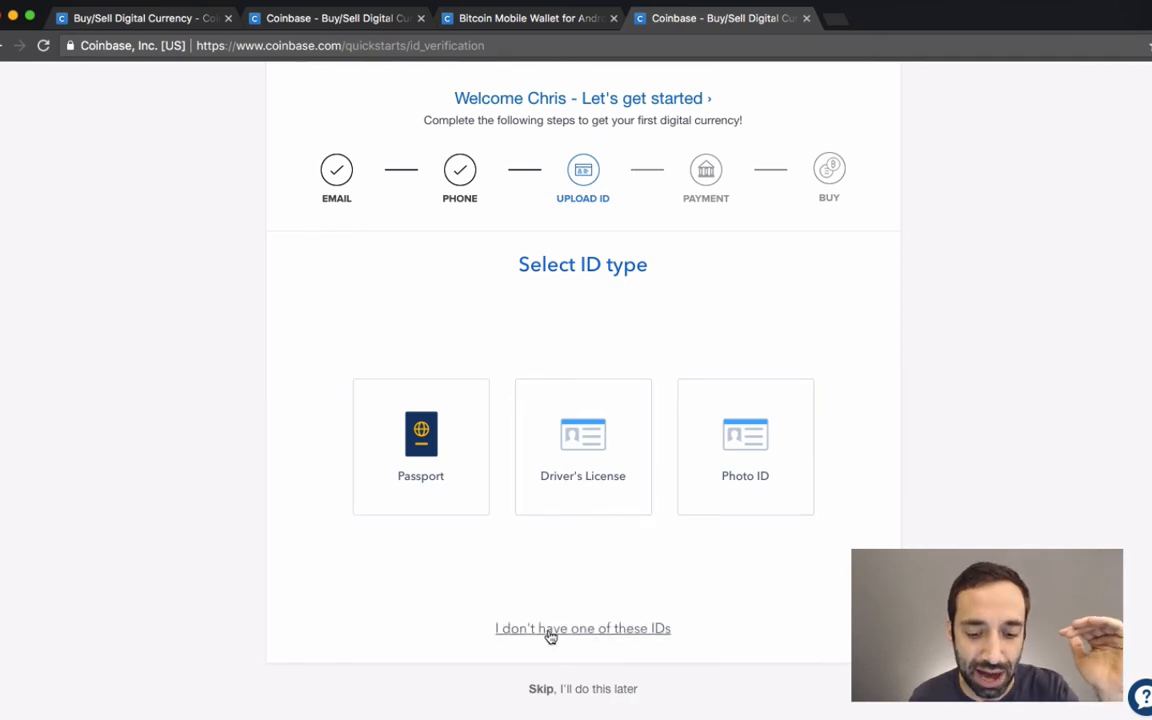
click(582, 628)
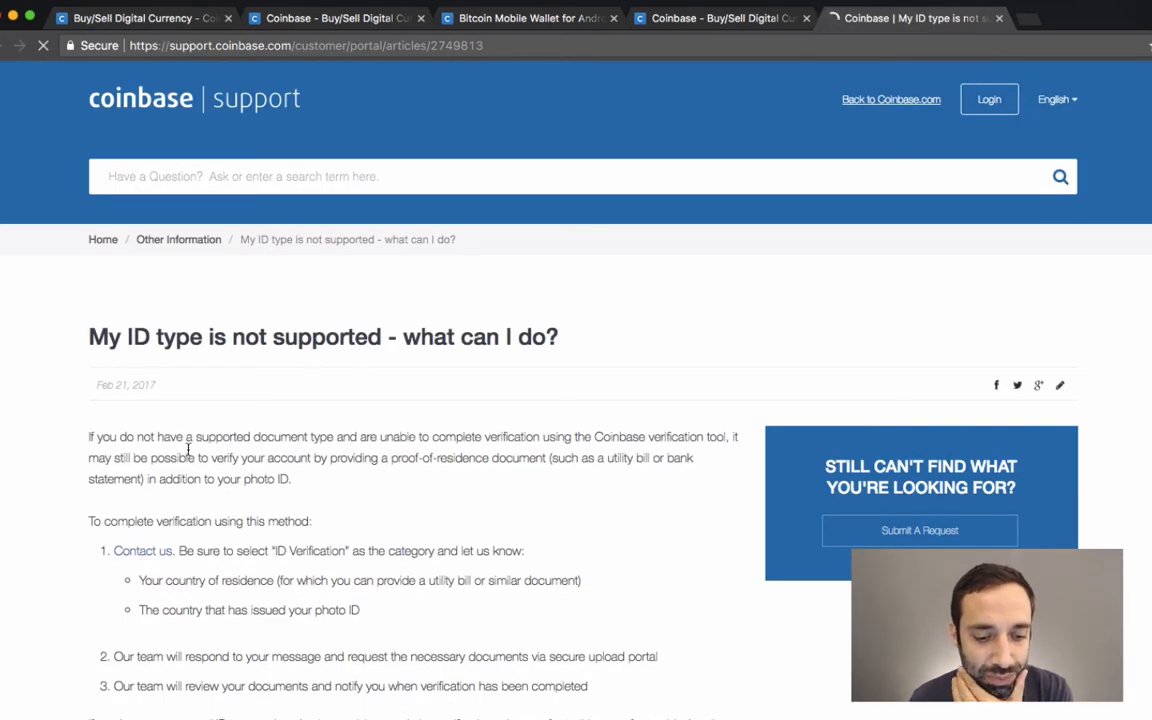
Read the unsupported-ID support article and return to the Coinbase quickstart tab.
scroll(down, 3)
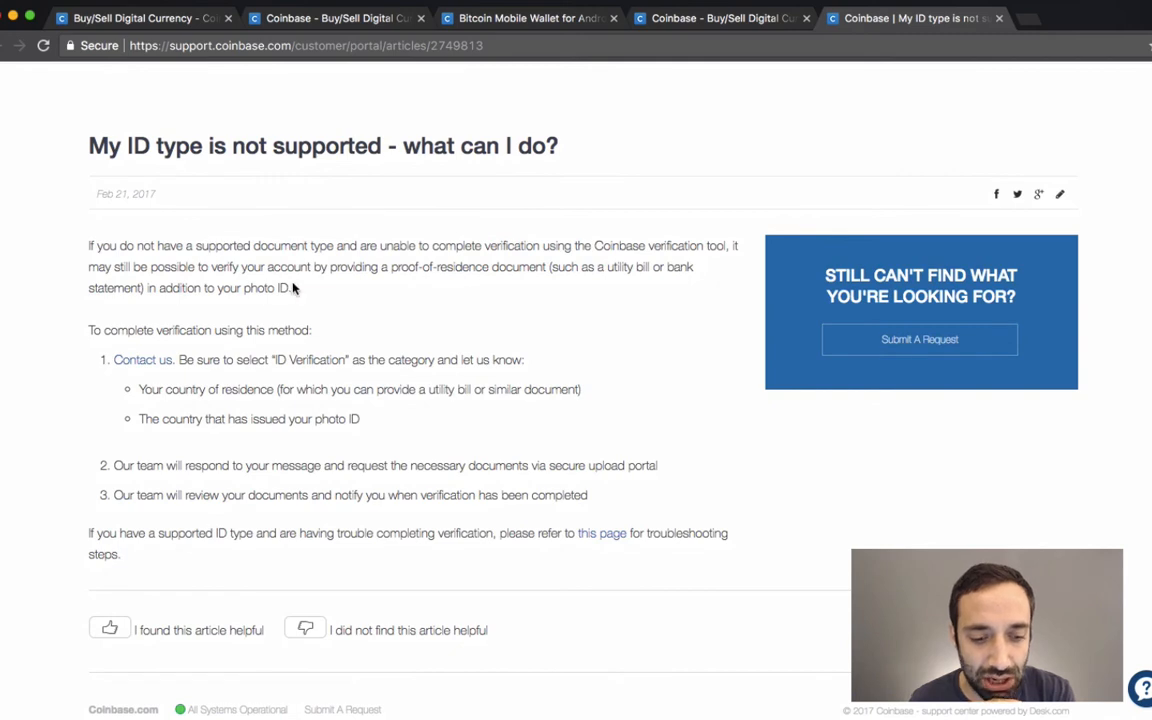
mouse_move(277, 302)
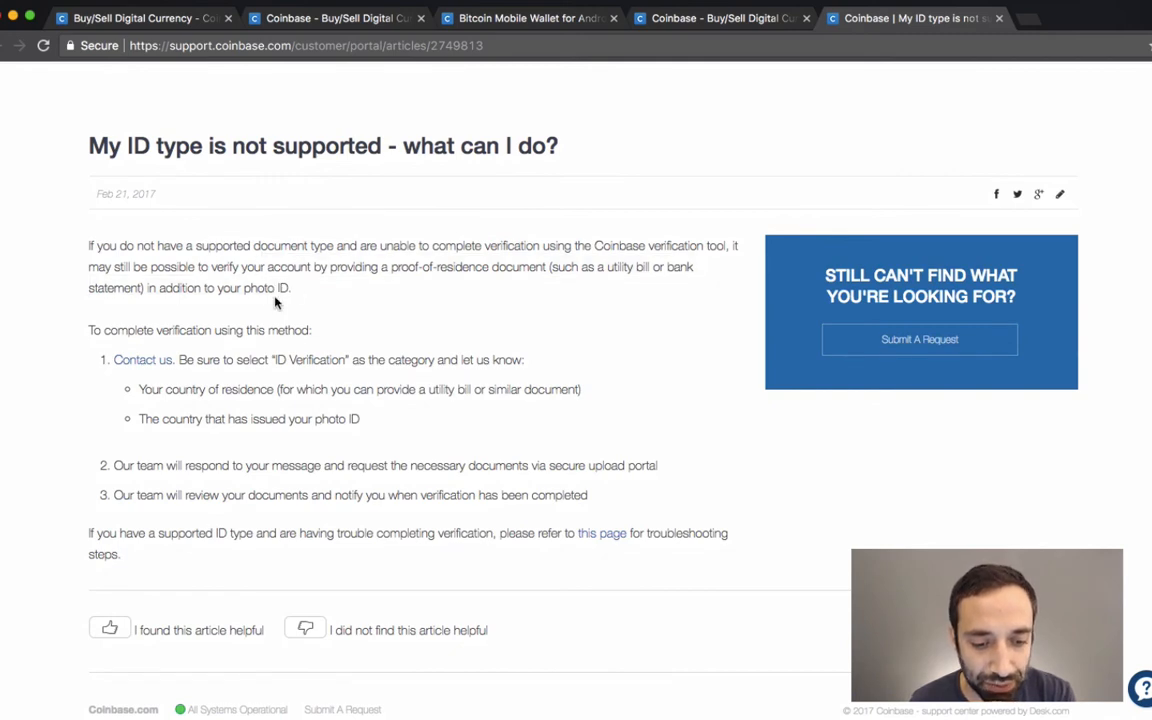
click(718, 18)
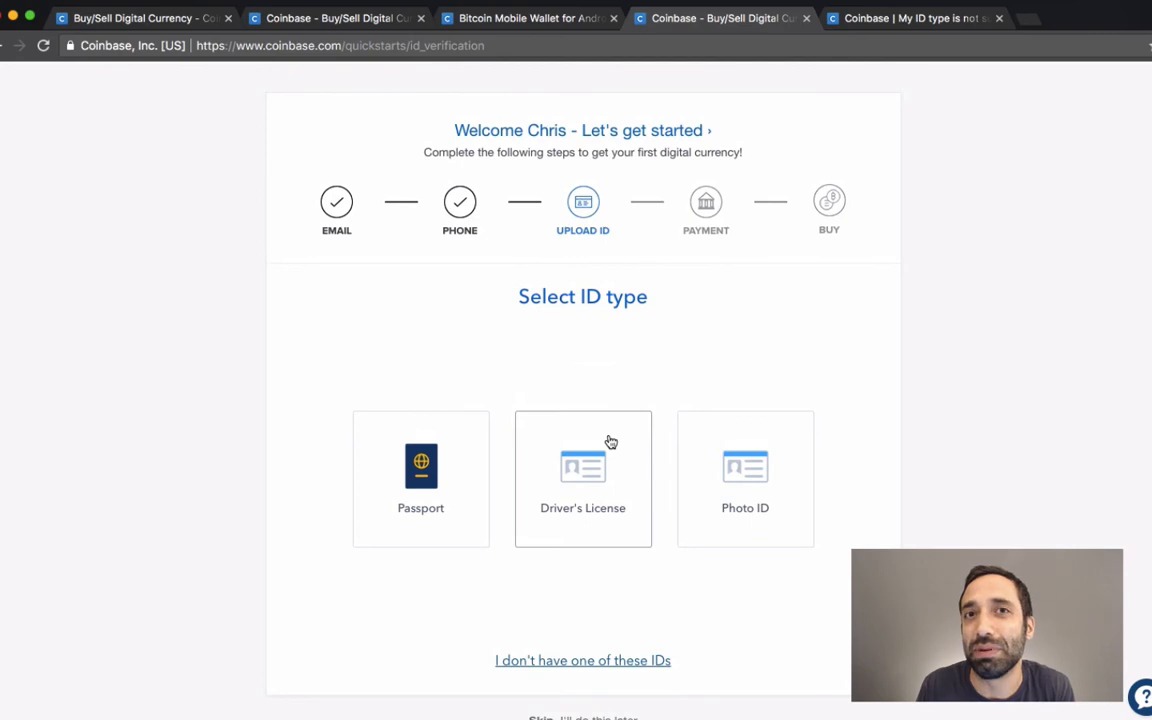
mouse_move(663, 473)
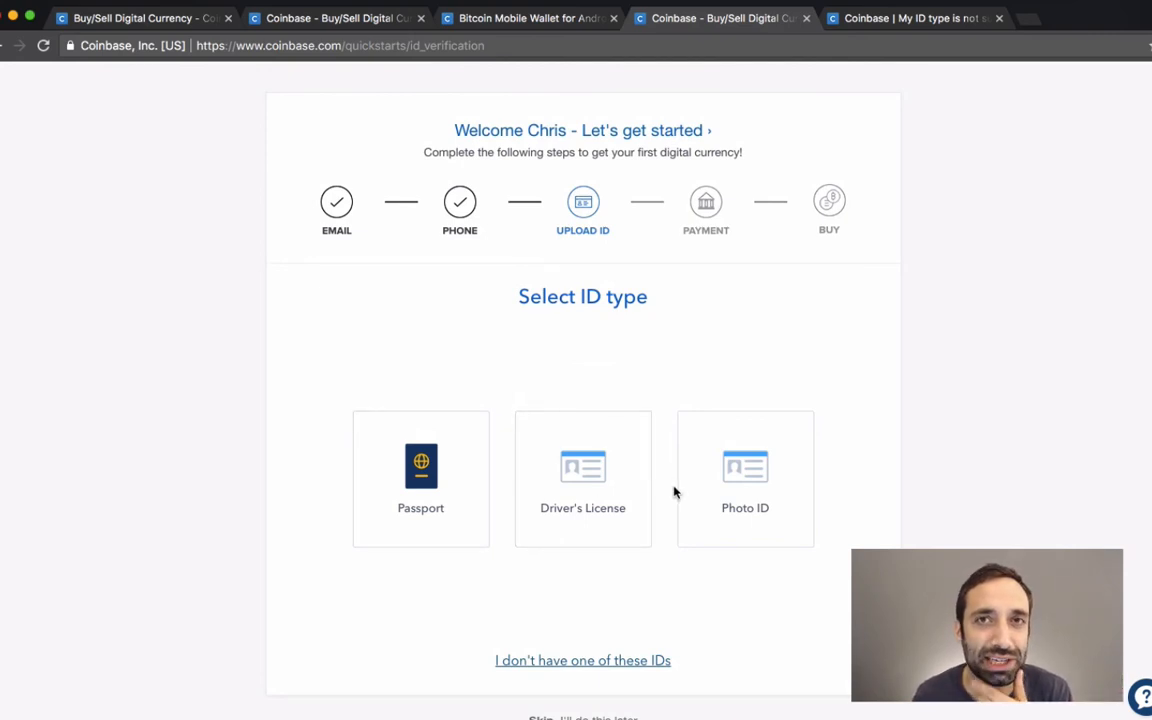
Pick Photo ID on the Select ID type page.
scroll(down, 3)
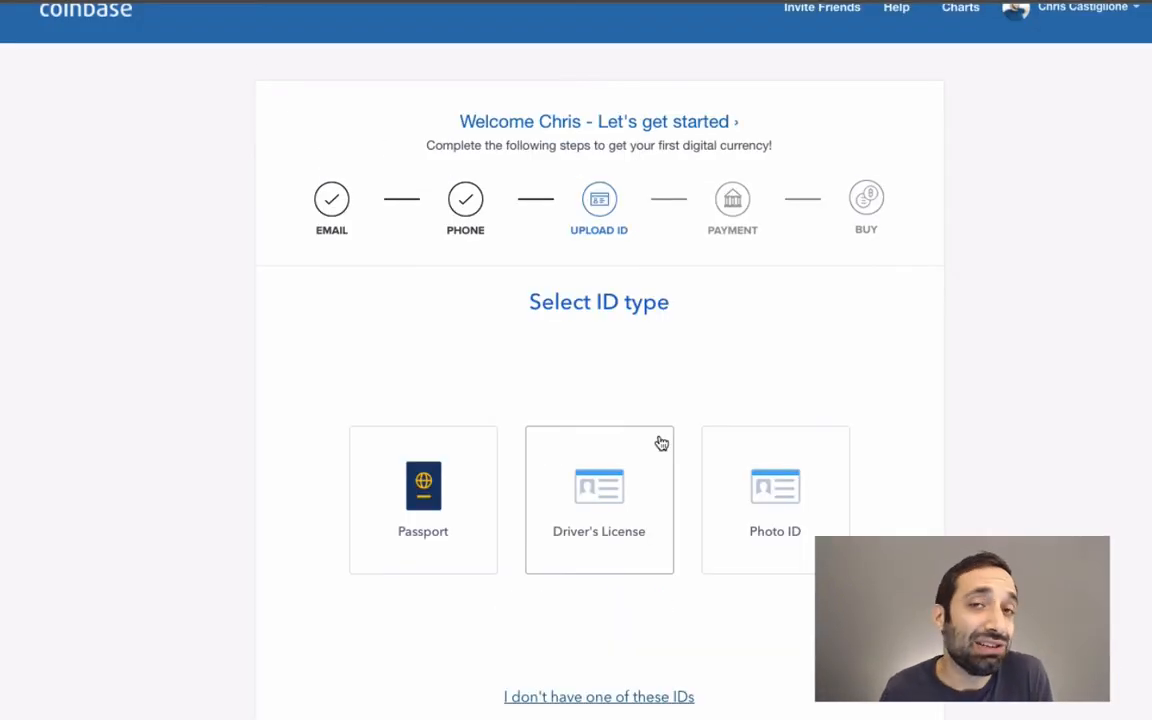
mouse_move(745, 491)
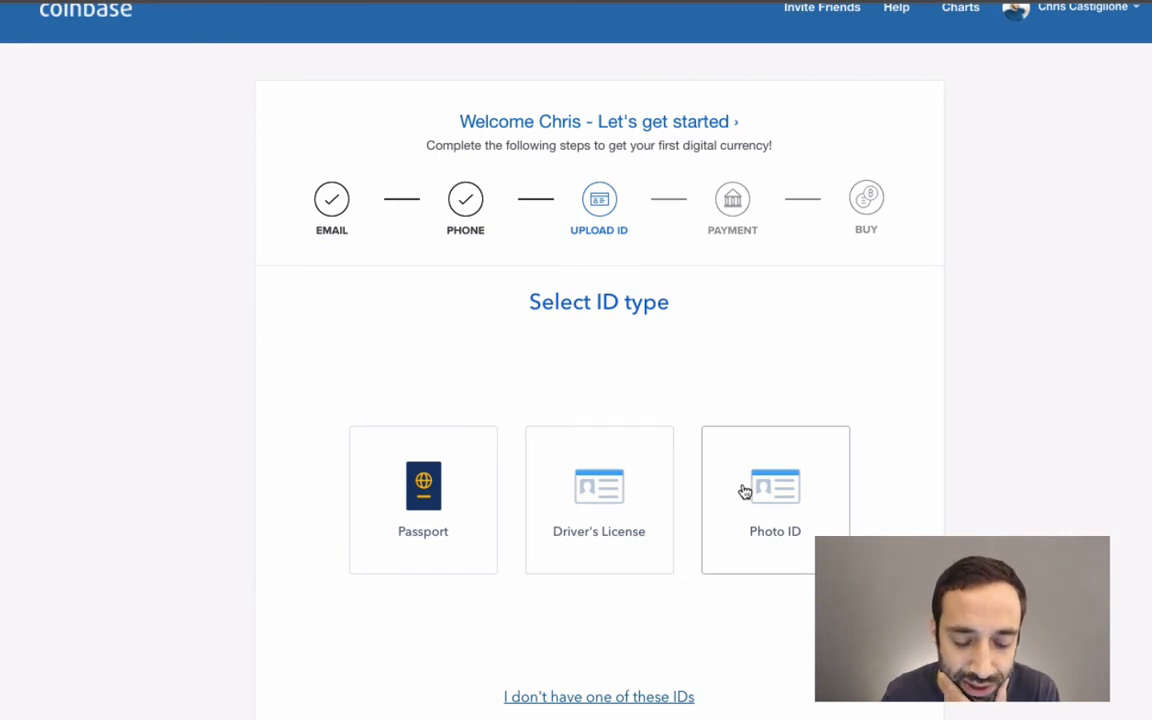
click(775, 499)
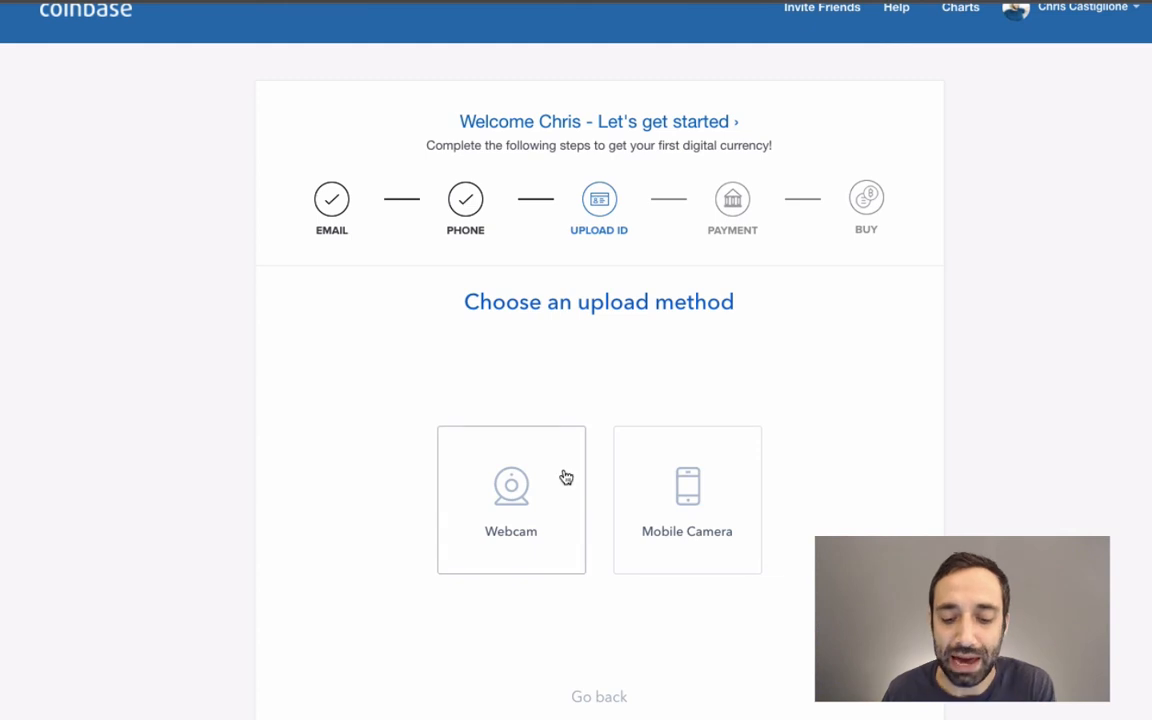
mouse_move(554, 512)
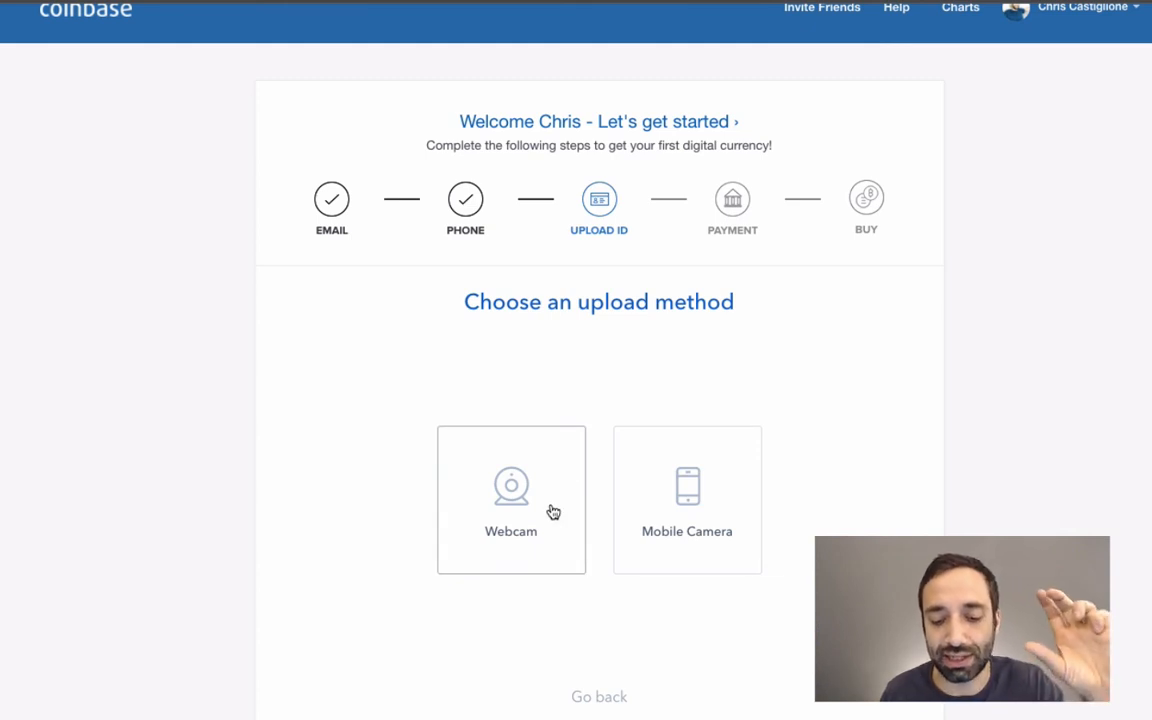
Pick Webcam as the upload method for the photo ID.
click(511, 499)
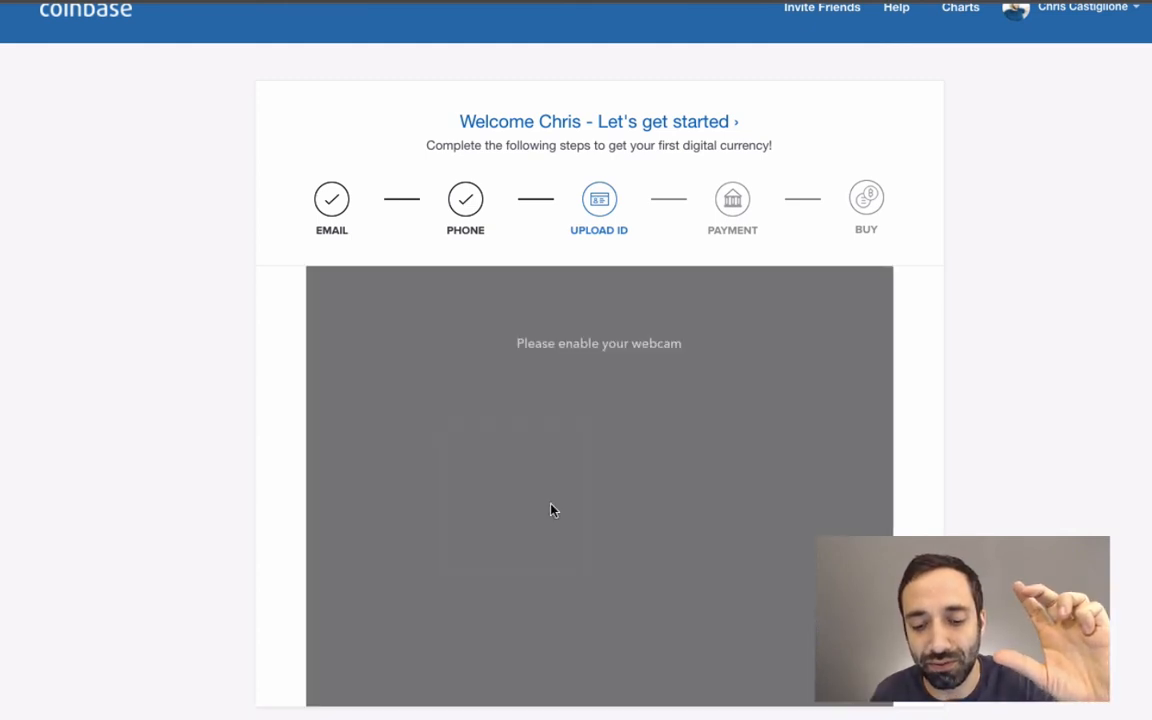